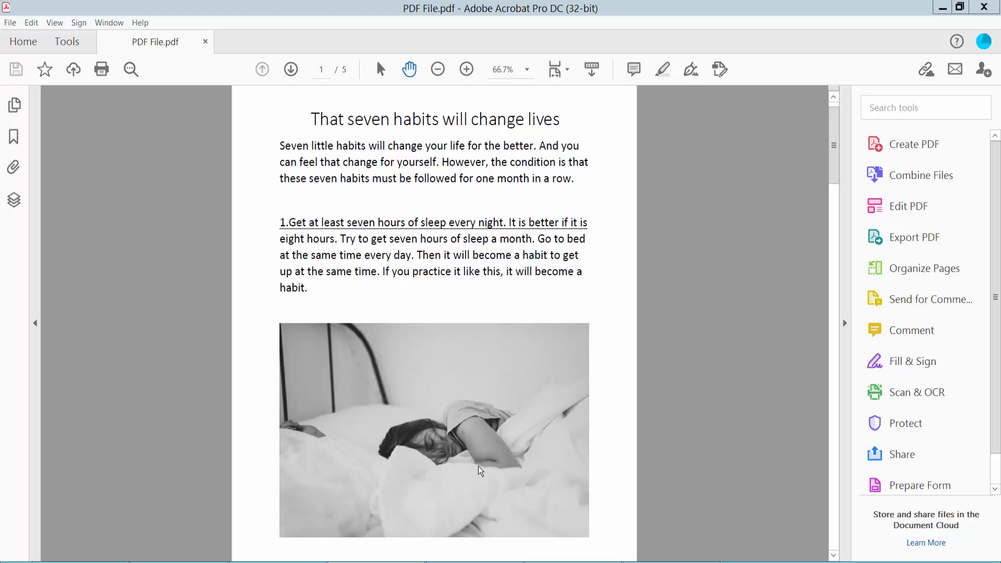
mouse_move(463, 276)
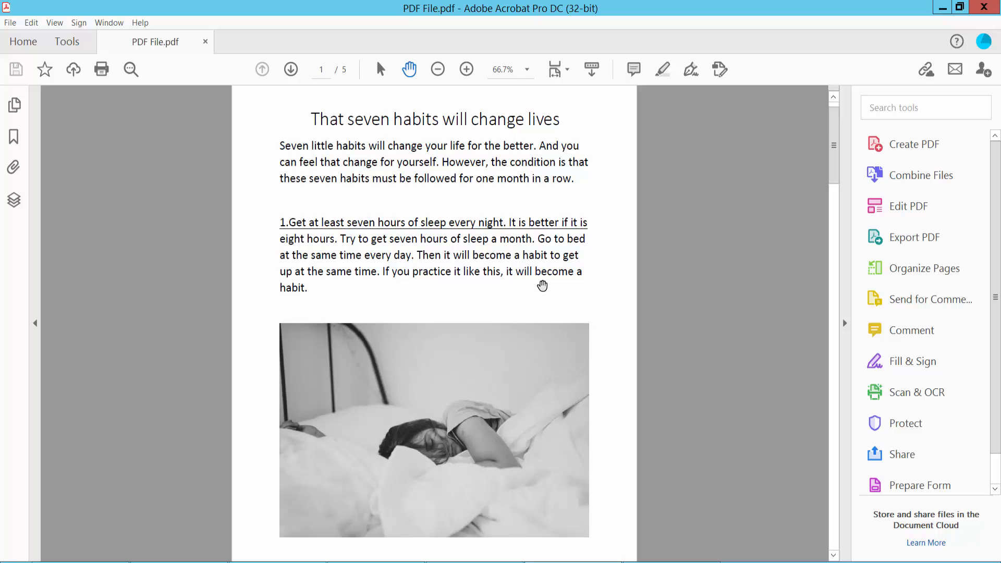
- Highlight the intro paragraph and the first habit paragraph on page one in yellow
scroll(up, 3)
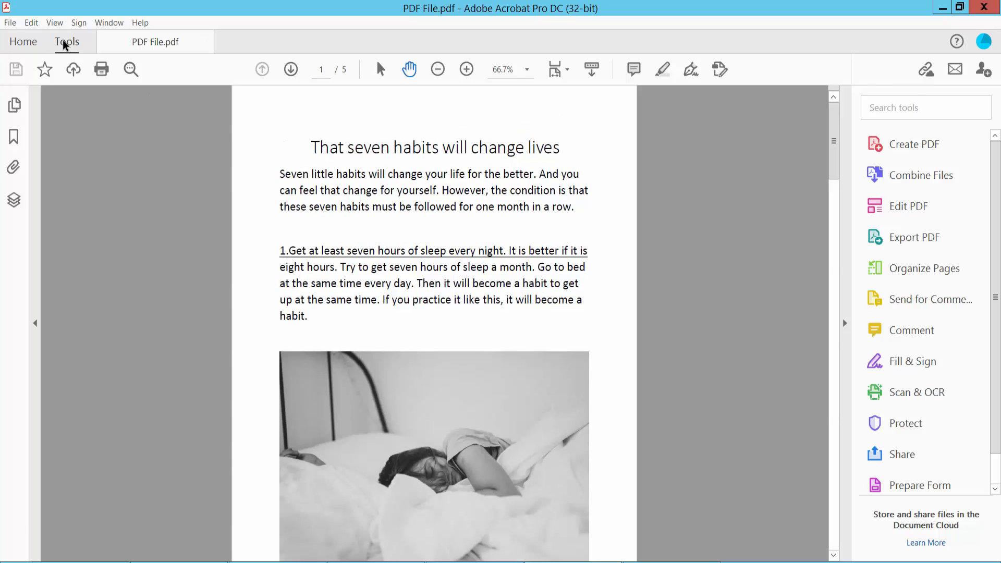
click(67, 42)
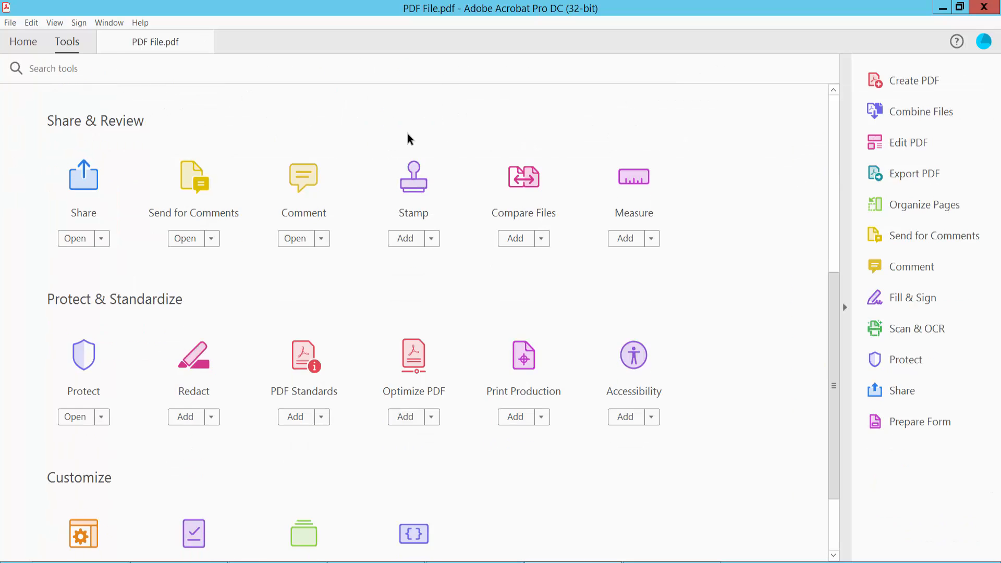
scroll(up, 3)
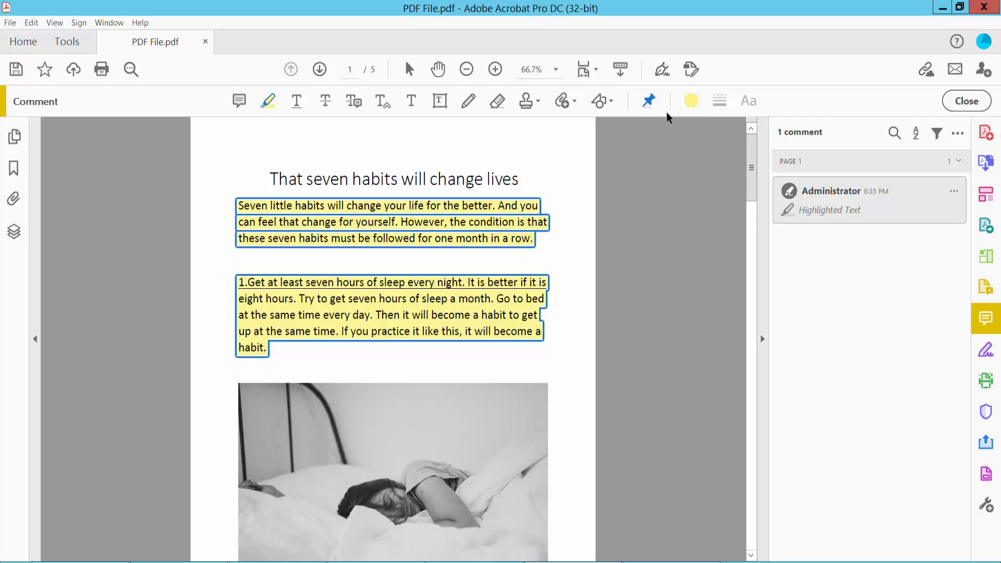
mouse_move(694, 112)
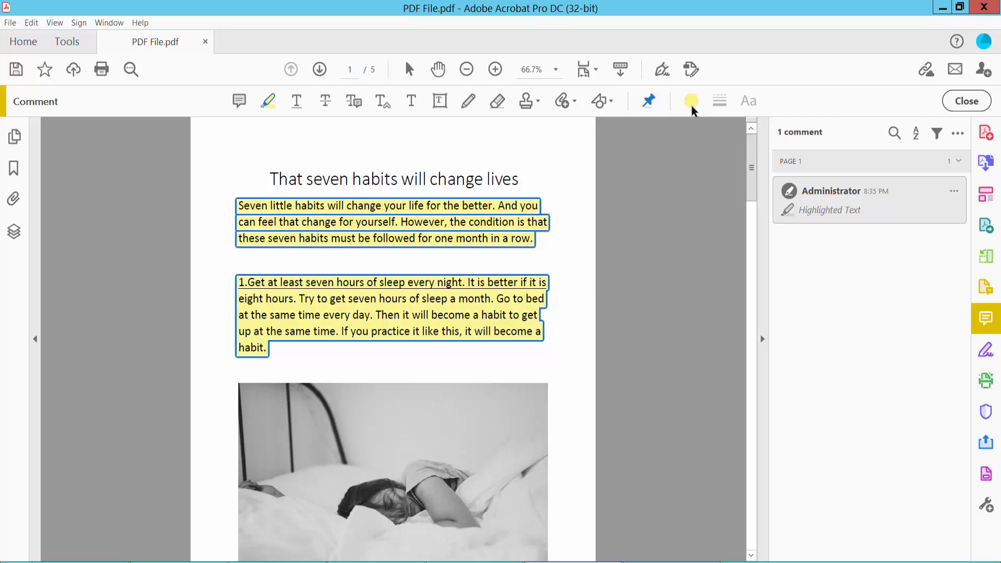
- Highlight the '2.Drink three liters' paragraph on page two in light blue
click(690, 100)
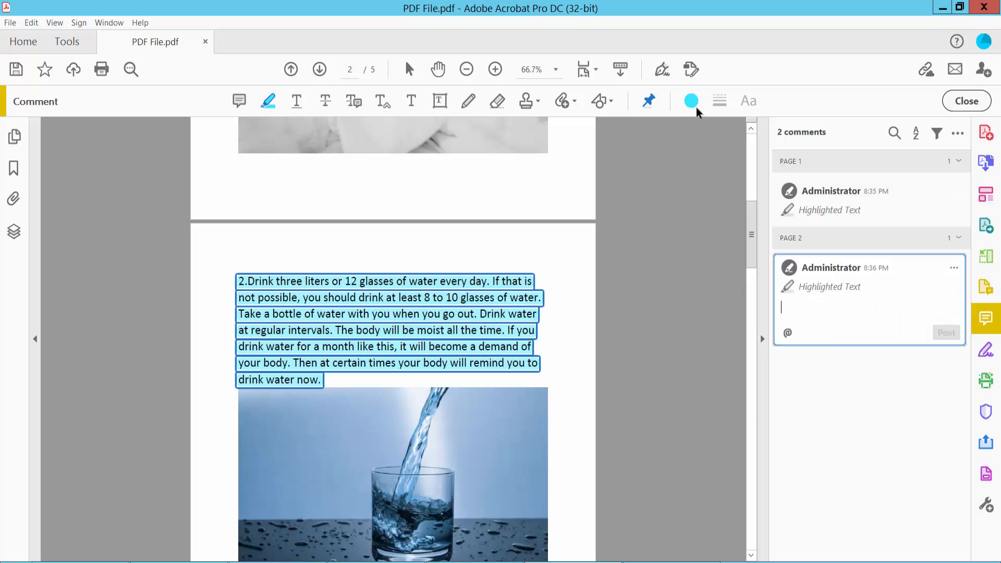
- Recolour the water paragraph green at 84% opacity and highlight the sunlight passage's closing lines green
click(691, 101)
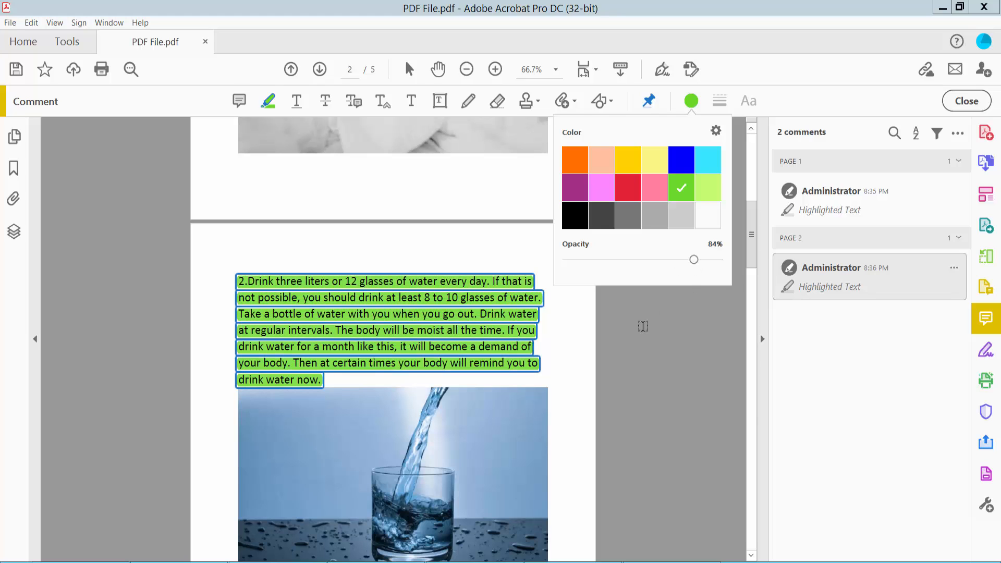
scroll(down, 3)
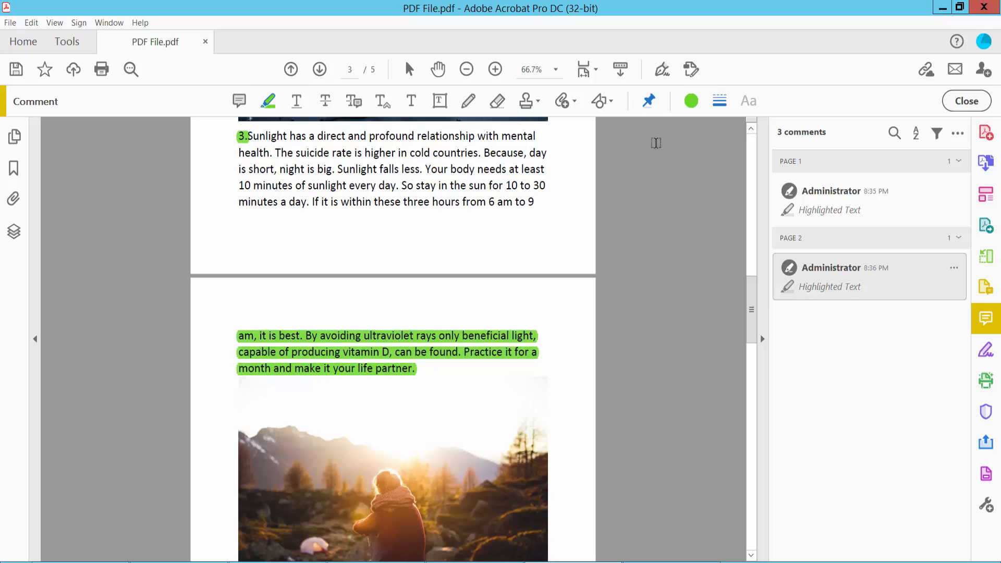
- Recolour the sunlight passage's closing highlight red at 51% opacity and zoom to review it
click(690, 101)
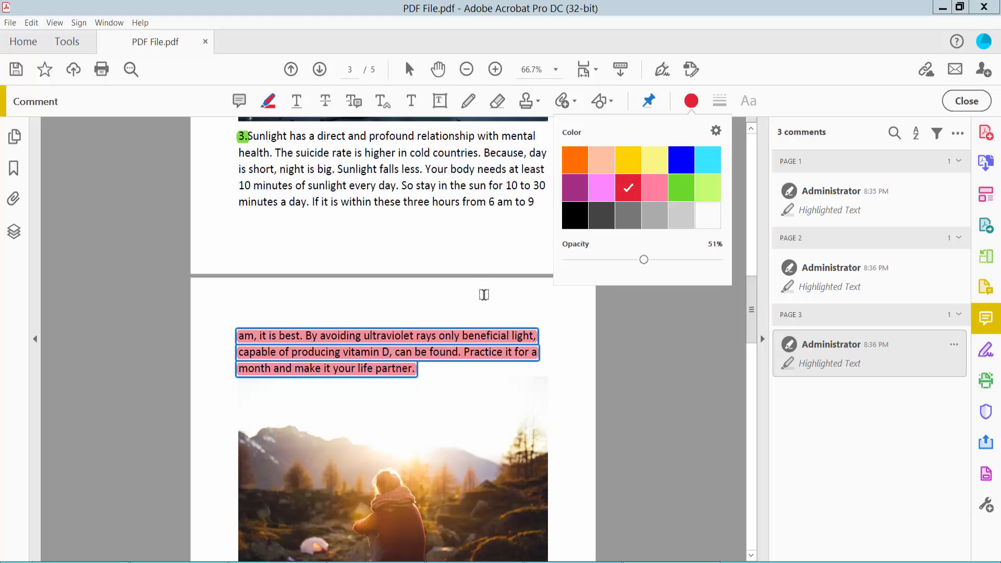
click(467, 69)
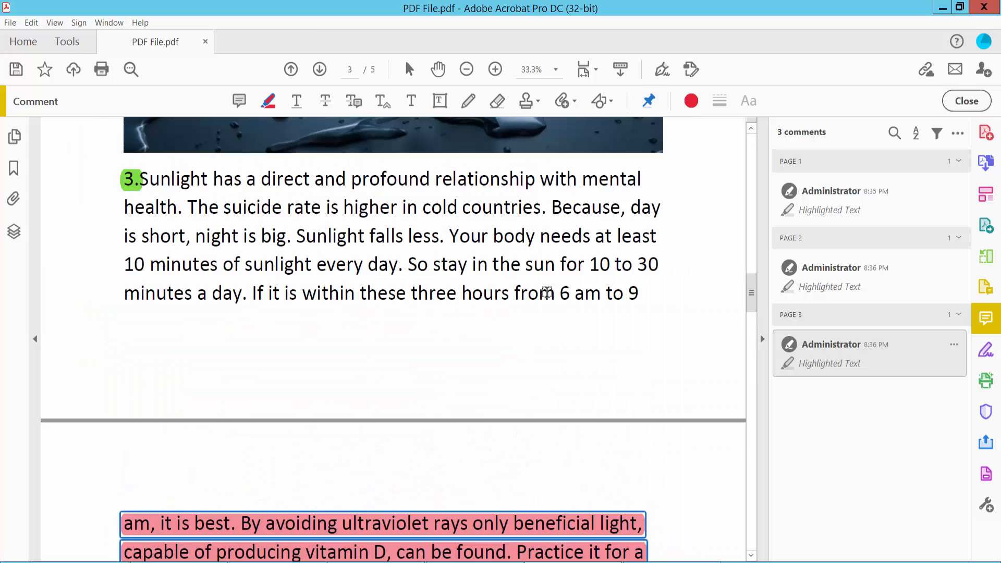
click(290, 69)
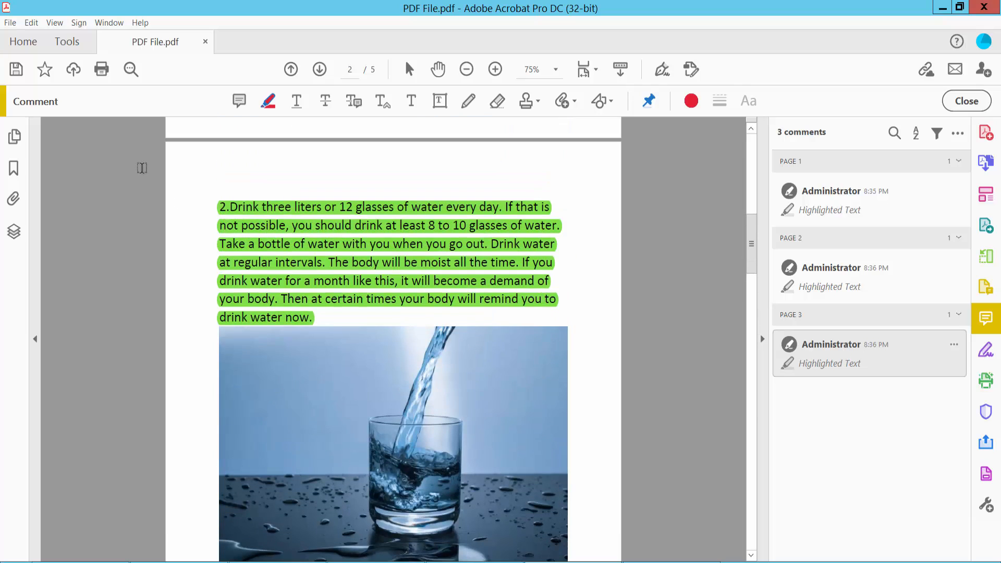
- Save the PDF via File > Save
click(10, 22)
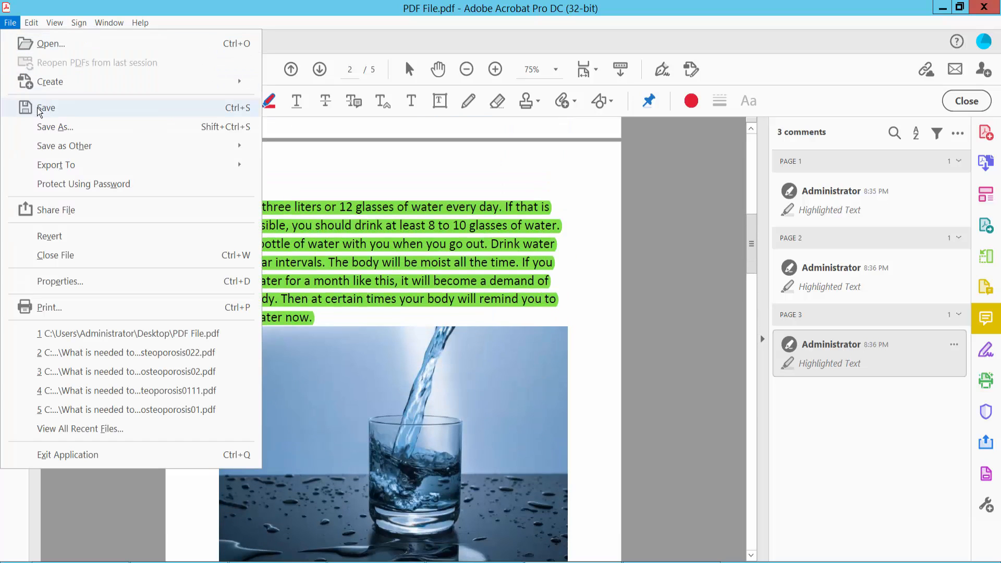